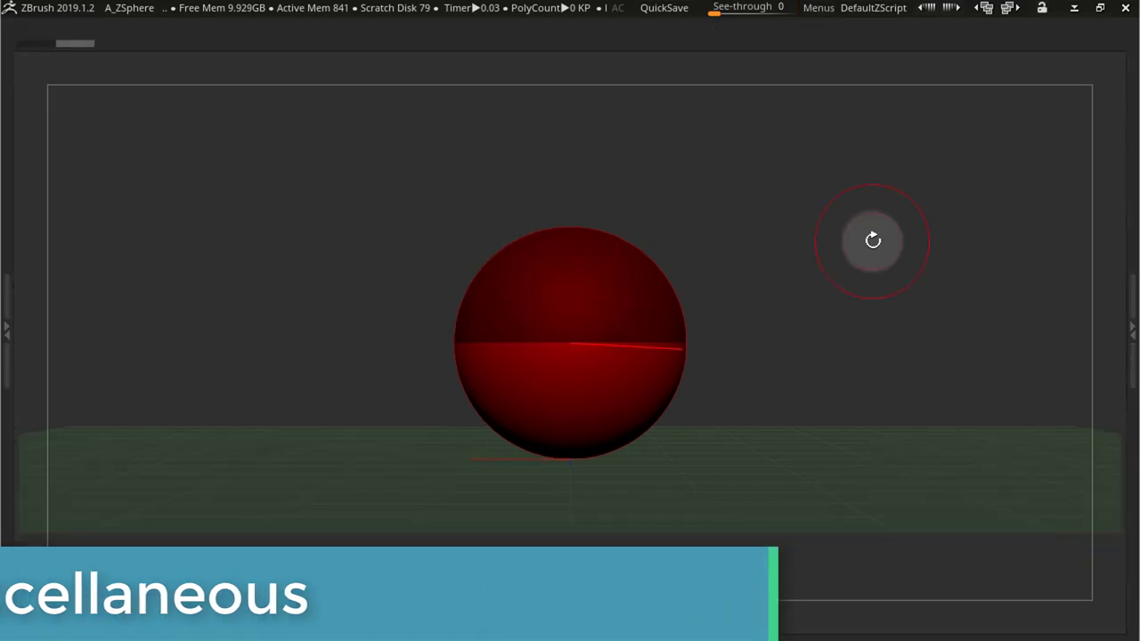
Show the Views/Align tray with Top, Front, % Zoom and Grid Size controls
{"action": "left_click", "coordinate": [817, 8]}
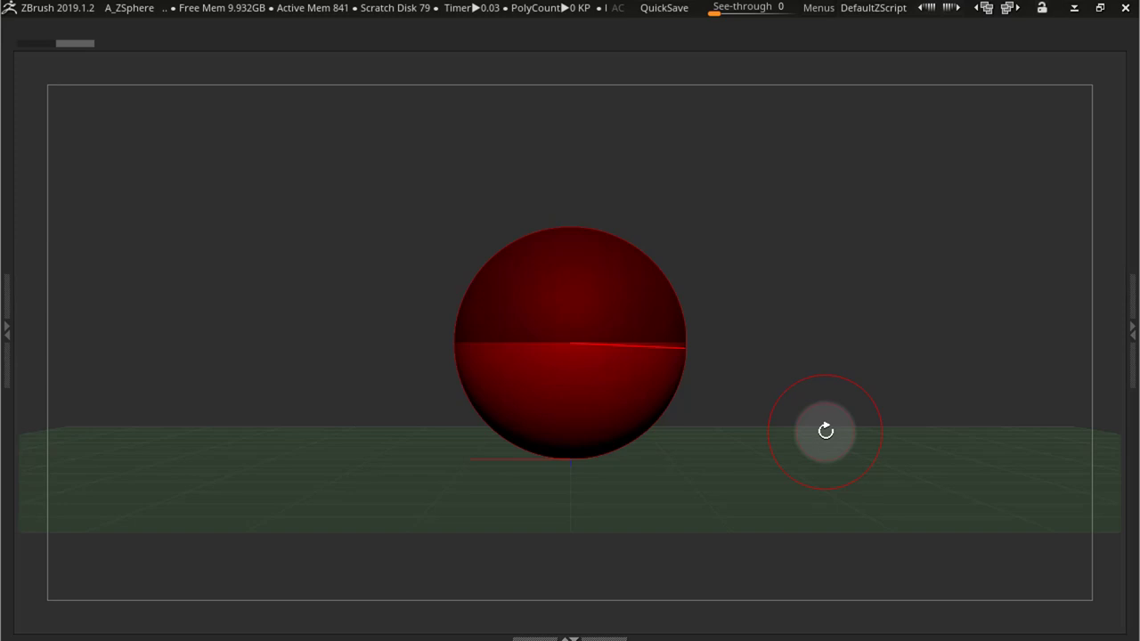
{"action": "left_click", "coordinate": [817, 8]}
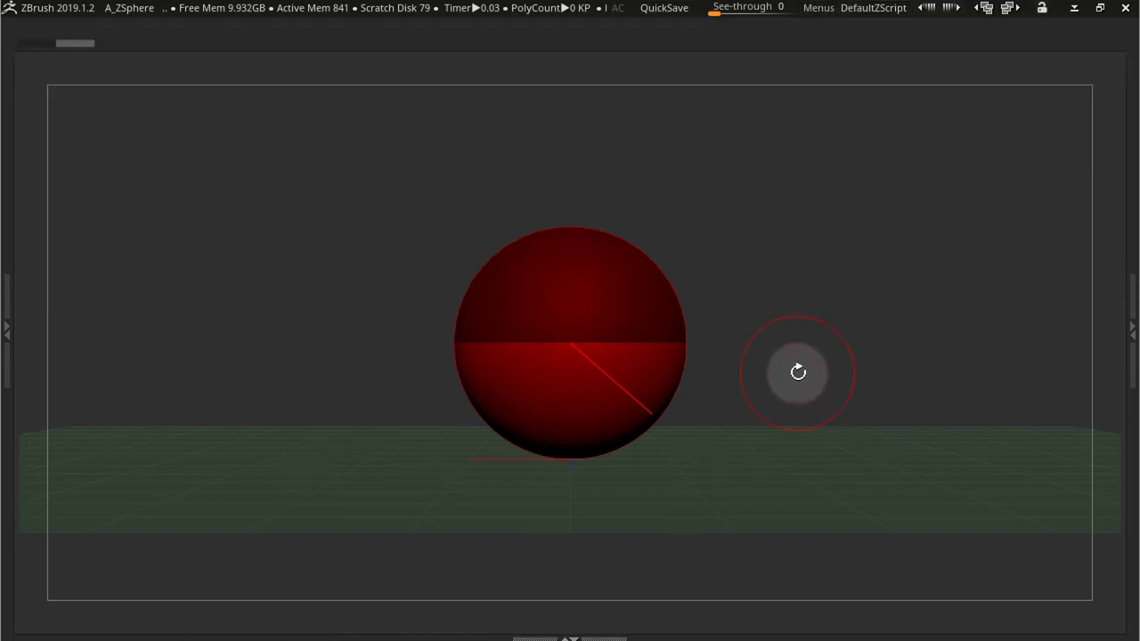
{"action": "left_click", "coordinate": [742, 7]}
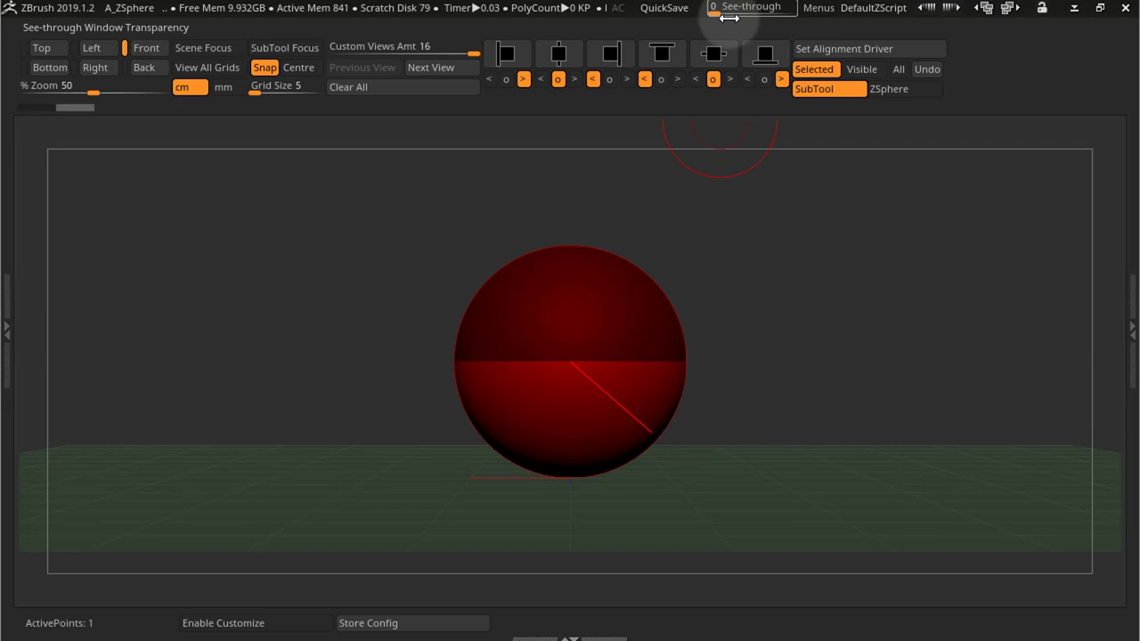
Enable Menus, displaying the Preferences palette and the Mad Pony Toolbag panel
{"action": "left_click", "coordinate": [817, 7]}
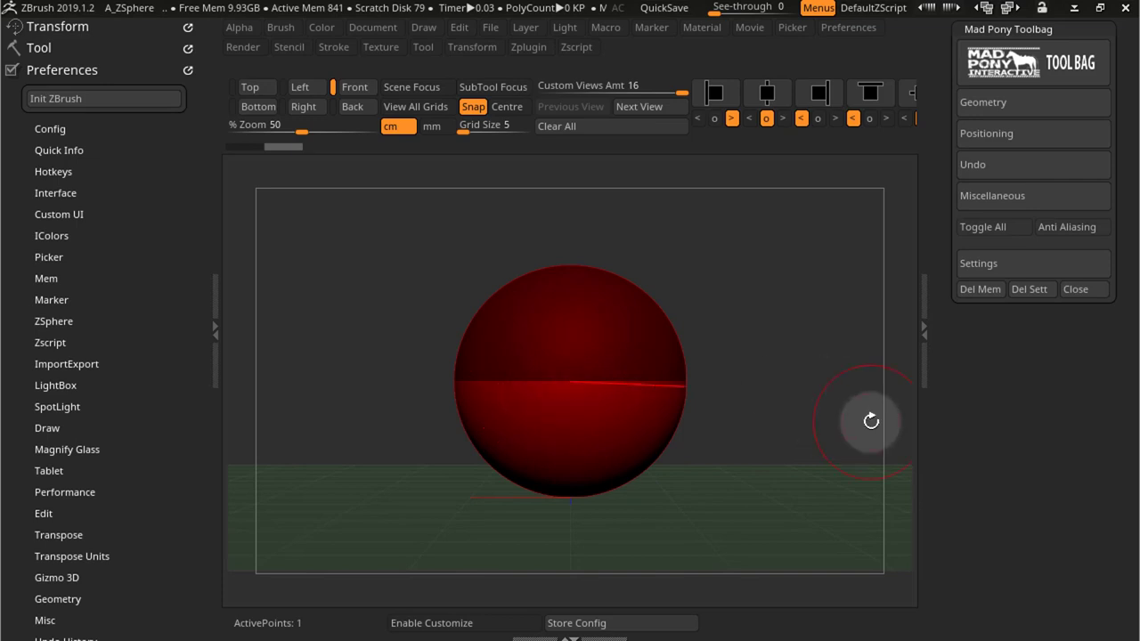
{"action": "mouse_move", "coordinate": [994, 227]}
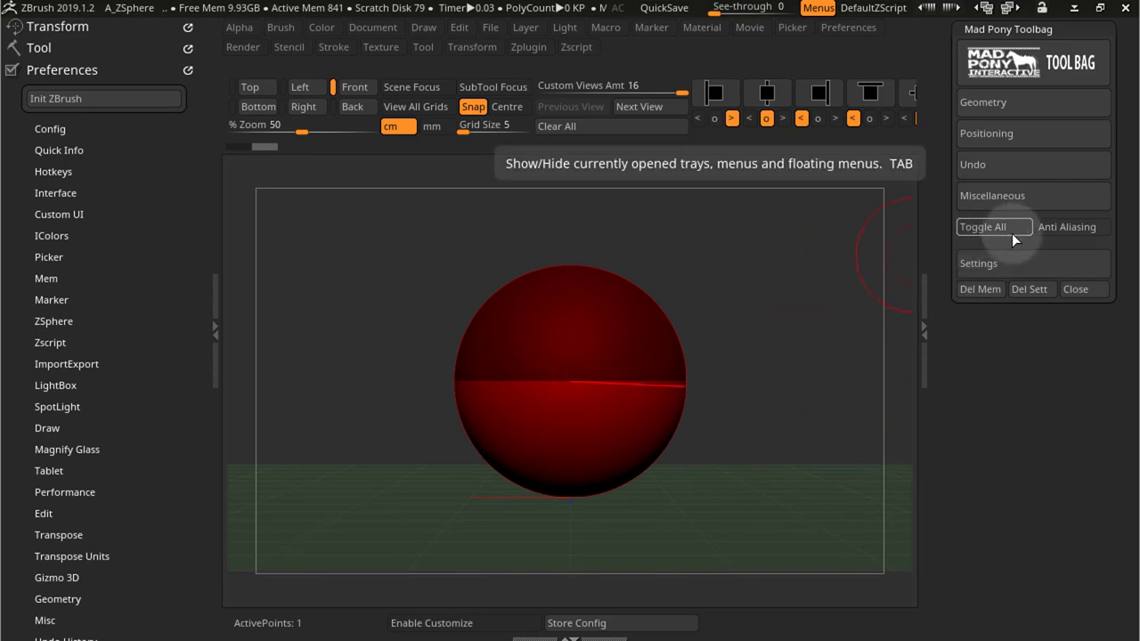
{"action": "mouse_move", "coordinate": [988, 234]}
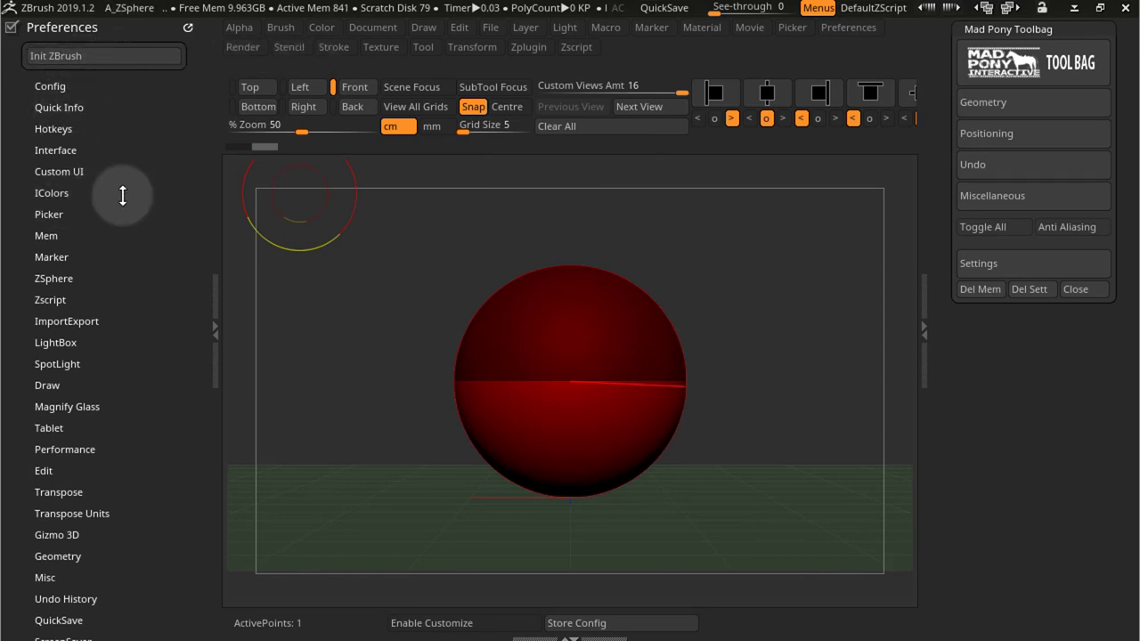
Turn Float Menu on under Preferences > Interface > Misc, then hide everything with Tab
{"action": "left_click", "coordinate": [55, 150]}
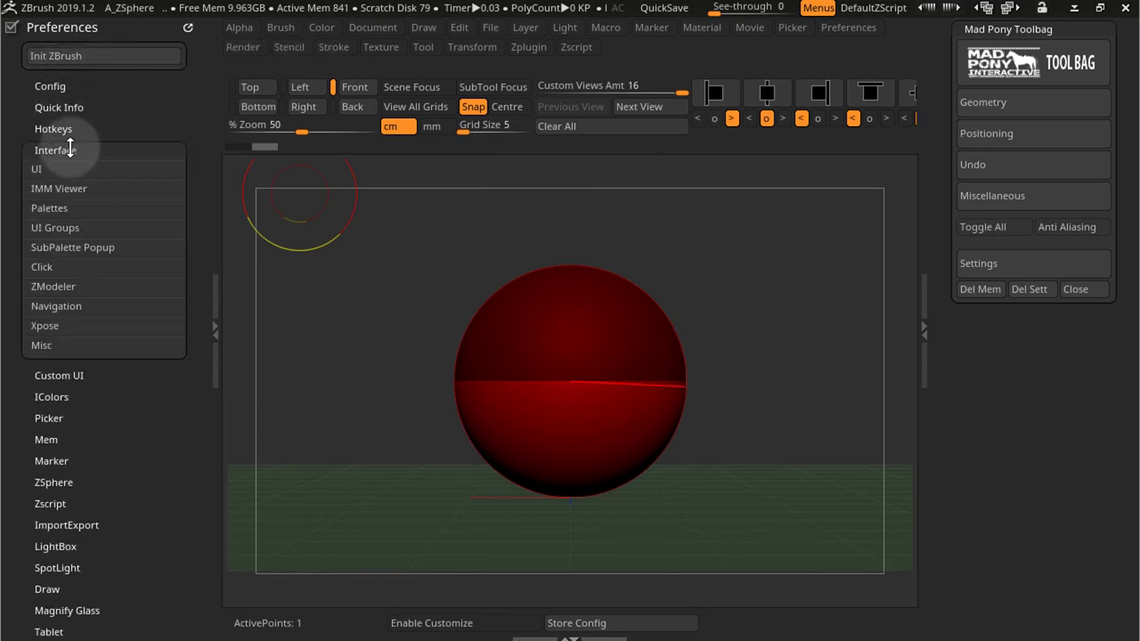
{"action": "left_click", "coordinate": [41, 344]}
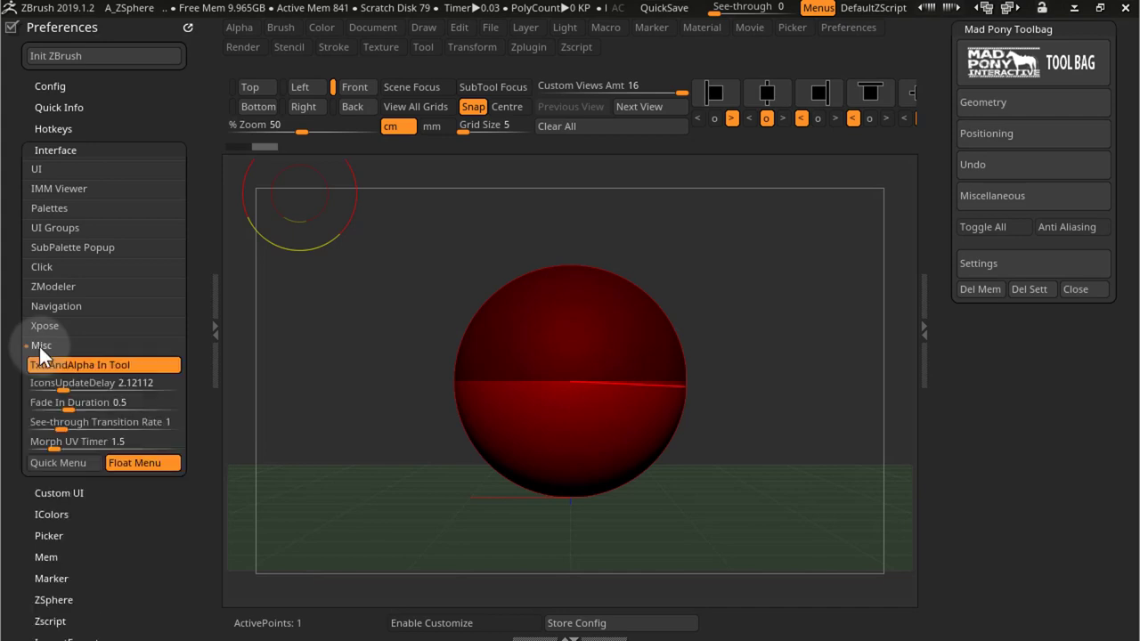
{"action": "mouse_move", "coordinate": [143, 462]}
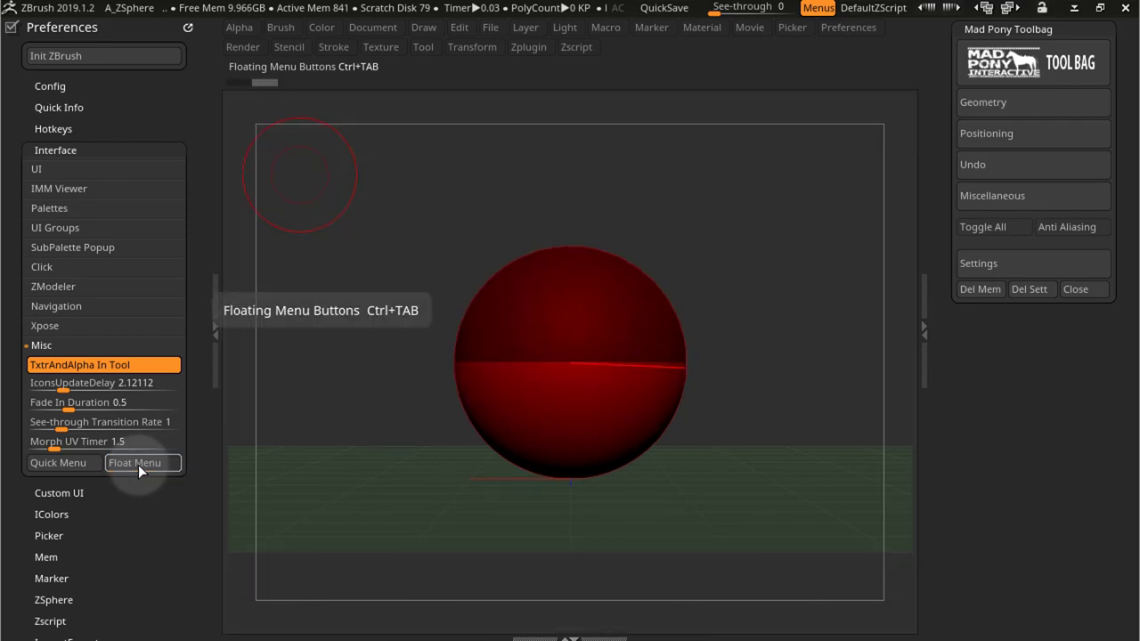
{"action": "left_click", "coordinate": [134, 463]}
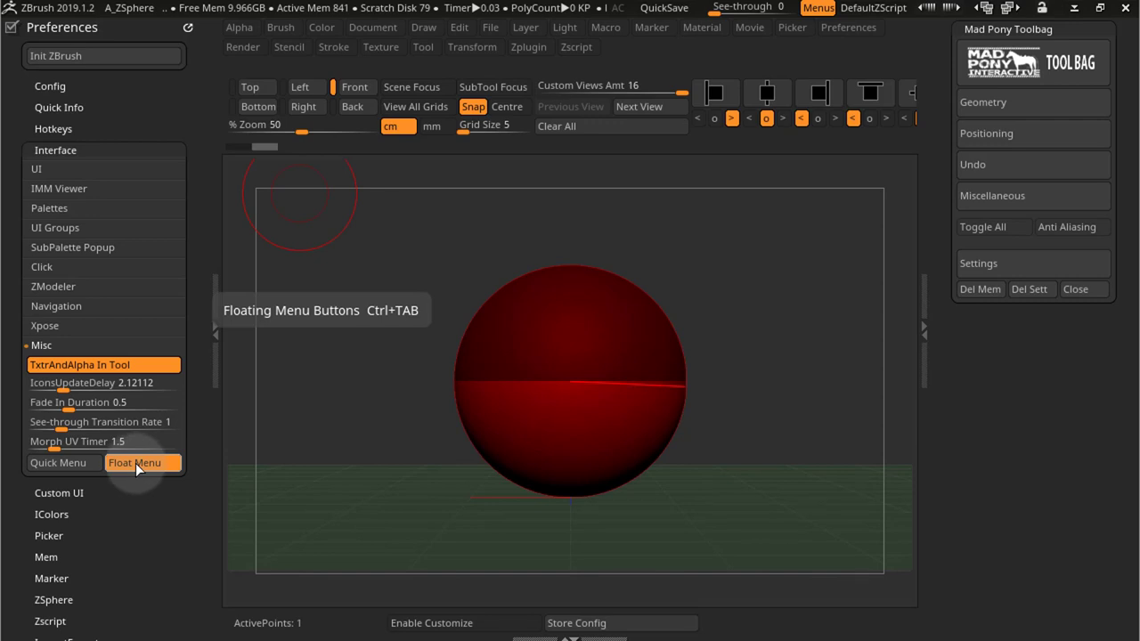
{"action": "mouse_move", "coordinate": [993, 227]}
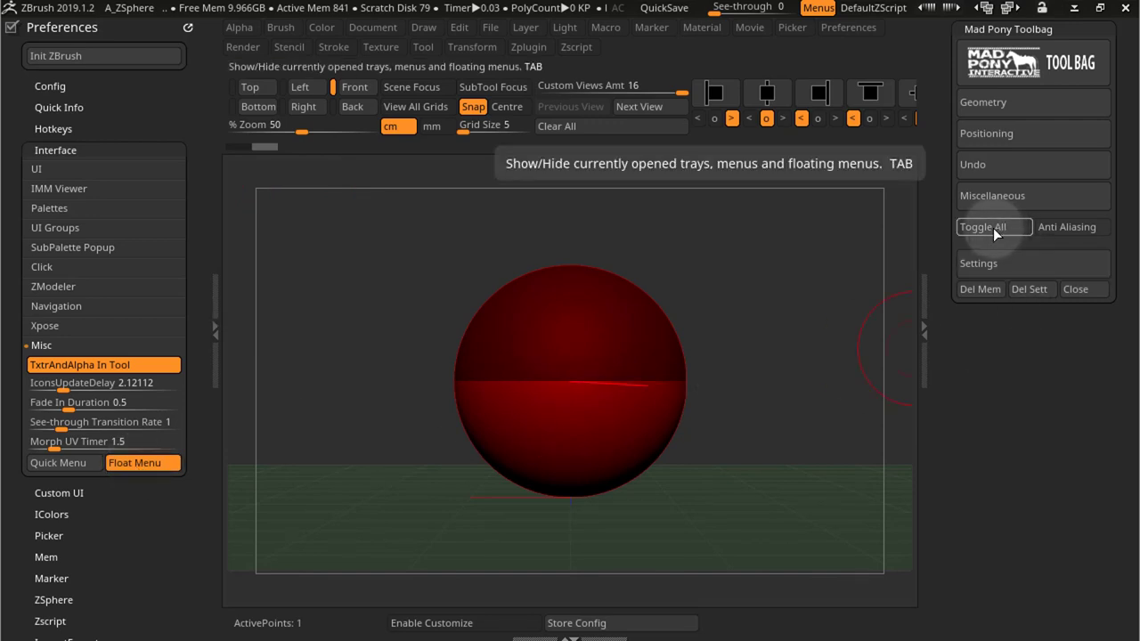
{"action": "key", "text": "Tab"}
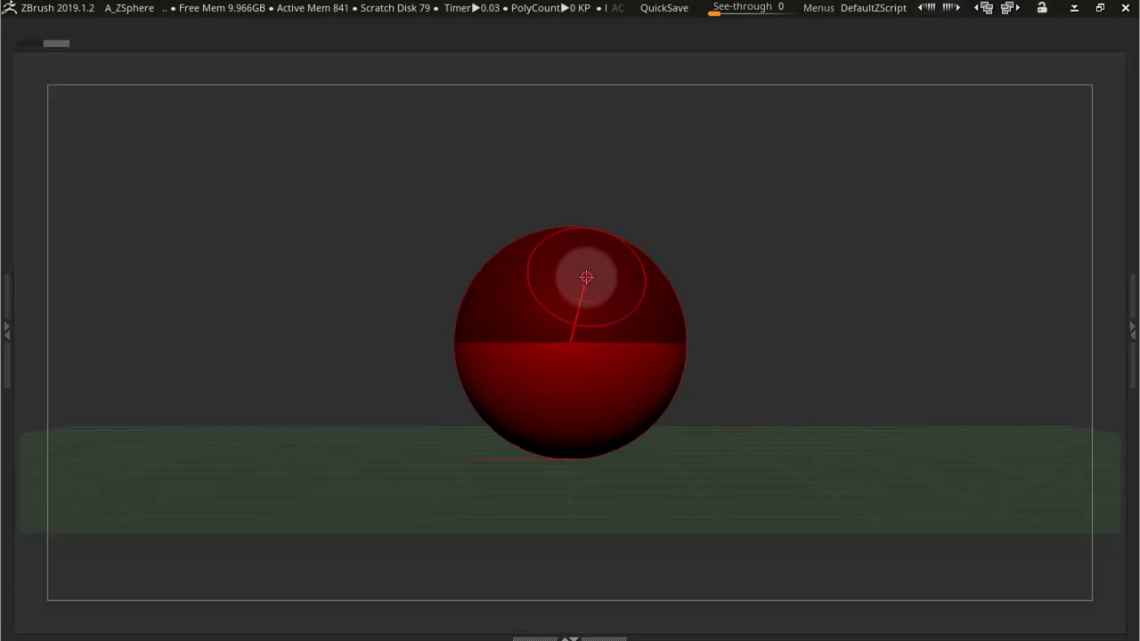
Restore trays and menus with Toggle All, then select Anti Aliasing in the Toolbag
{"action": "left_click", "coordinate": [818, 7]}
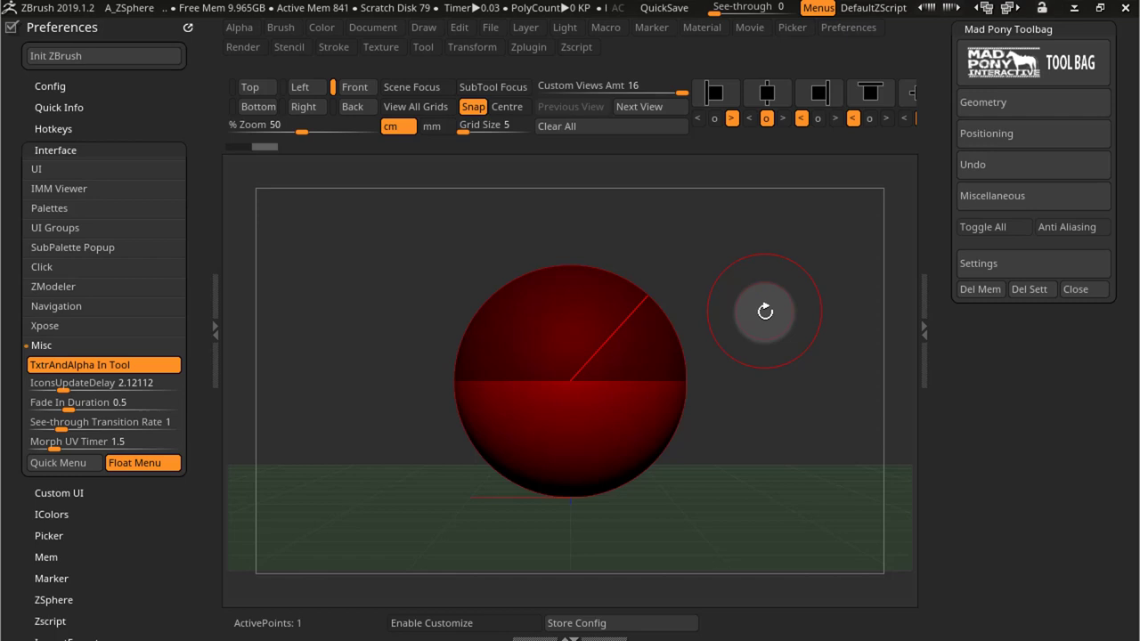
{"action": "mouse_move", "coordinate": [1072, 226]}
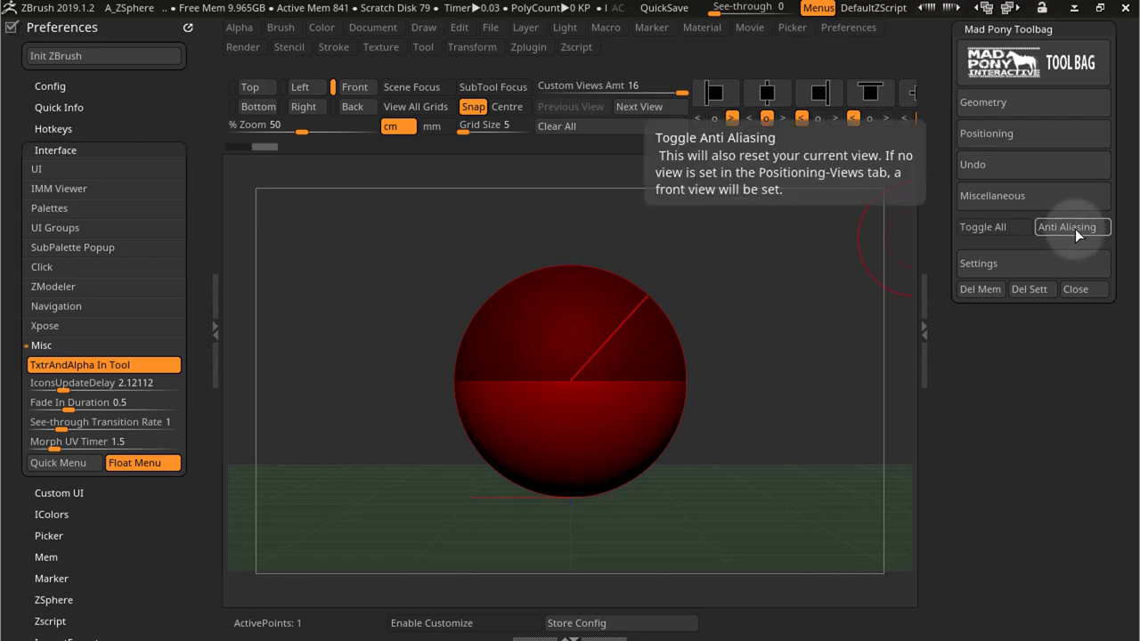
{"action": "left_click", "coordinate": [164, 28]}
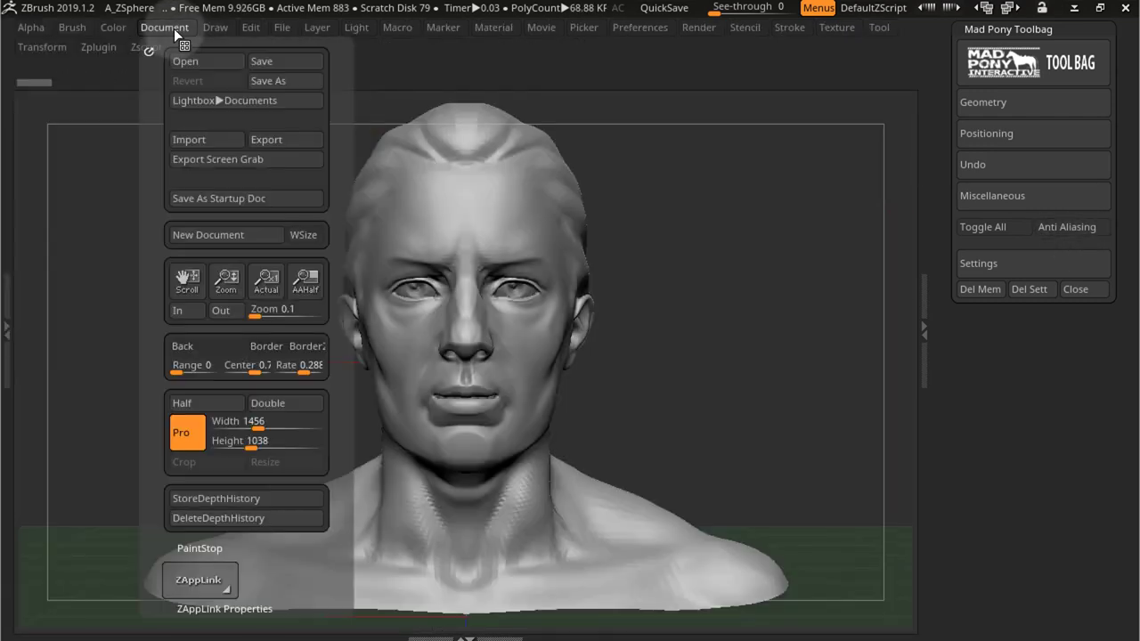
{"action": "mouse_move", "coordinate": [265, 281]}
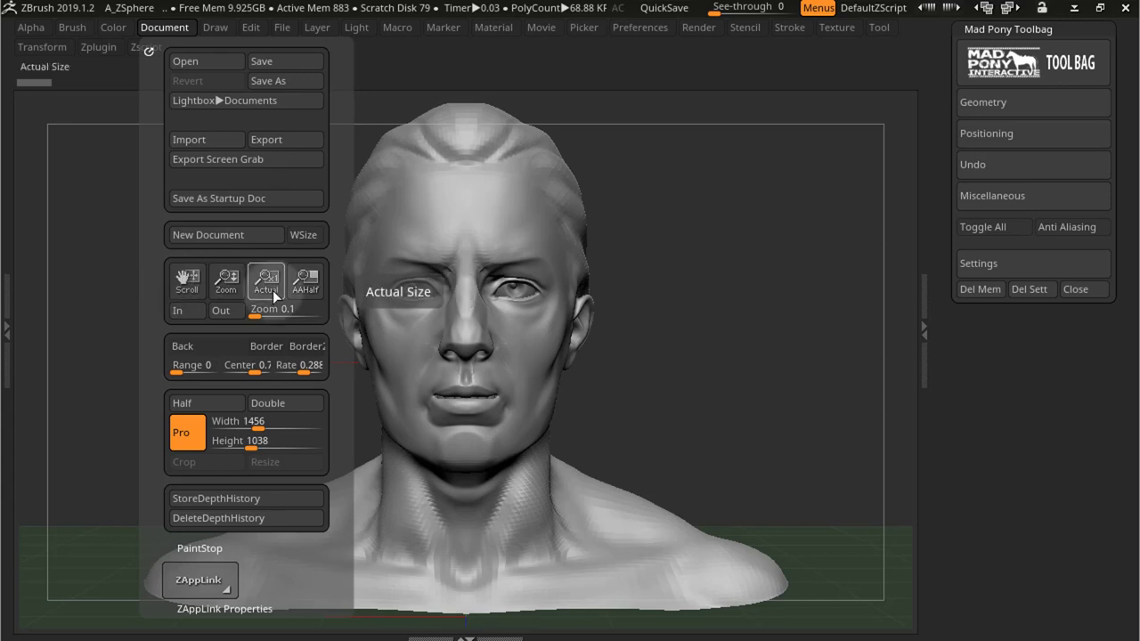
{"action": "mouse_move", "coordinate": [305, 279]}
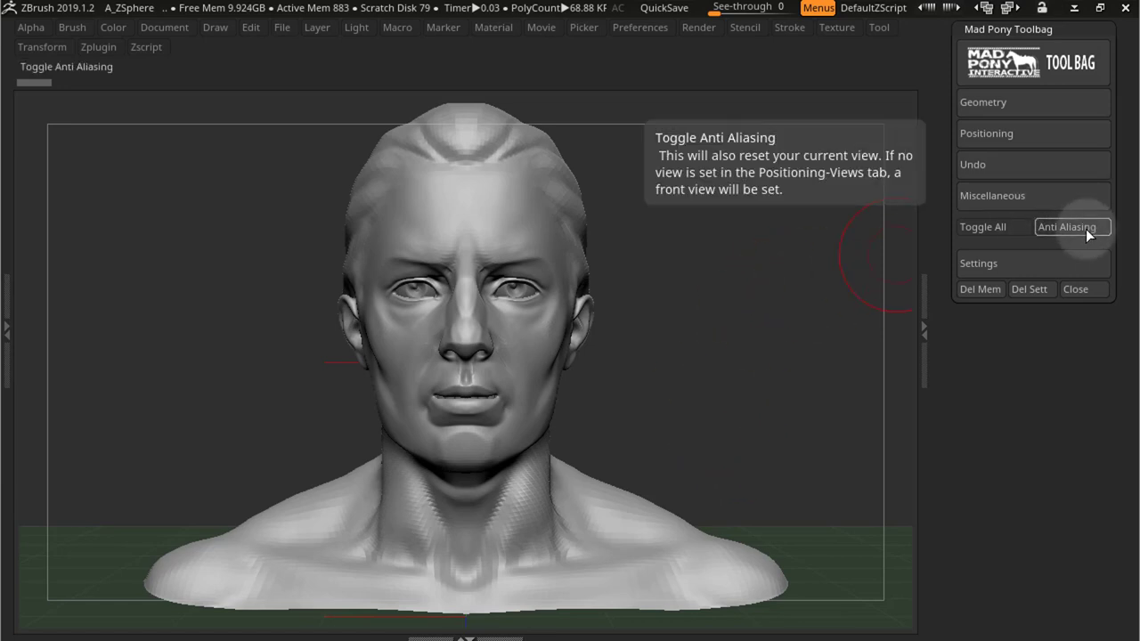
Reset the bust to front view and toggle Anti Aliasing repeatedly, ending with it on
{"action": "left_click", "coordinate": [1072, 227]}
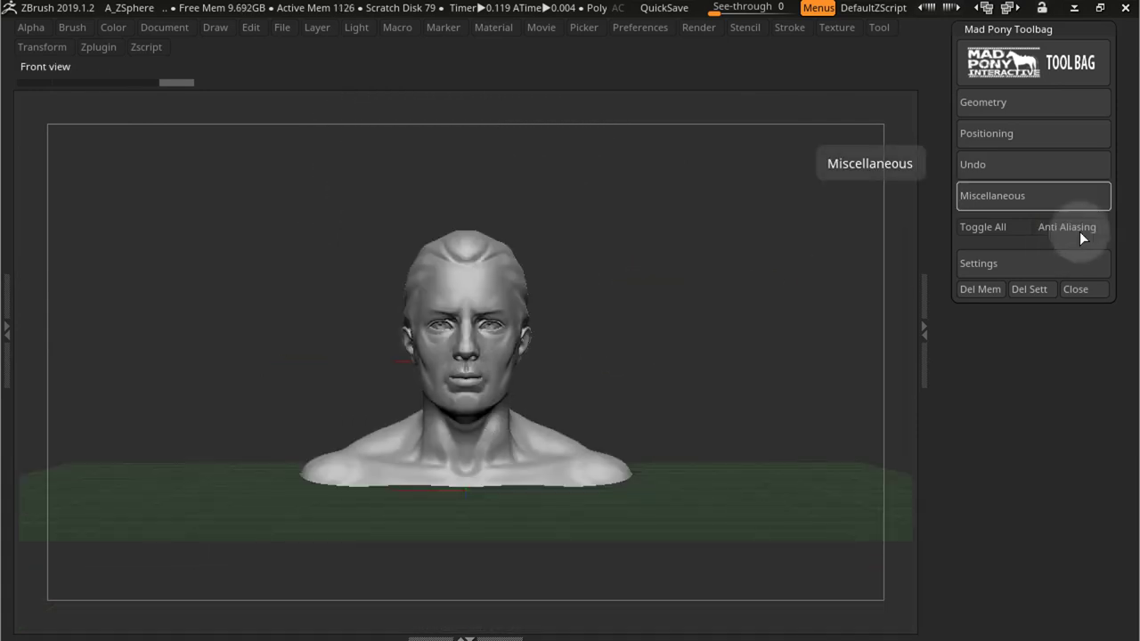
{"action": "left_click", "coordinate": [1068, 226]}
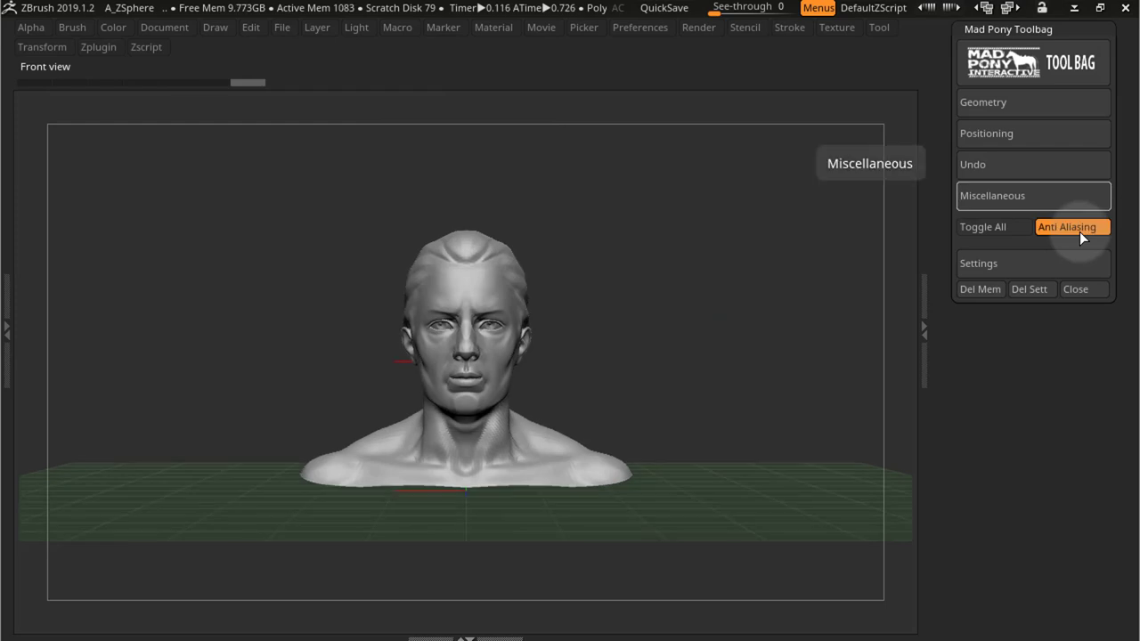
{"action": "left_click", "coordinate": [1072, 227]}
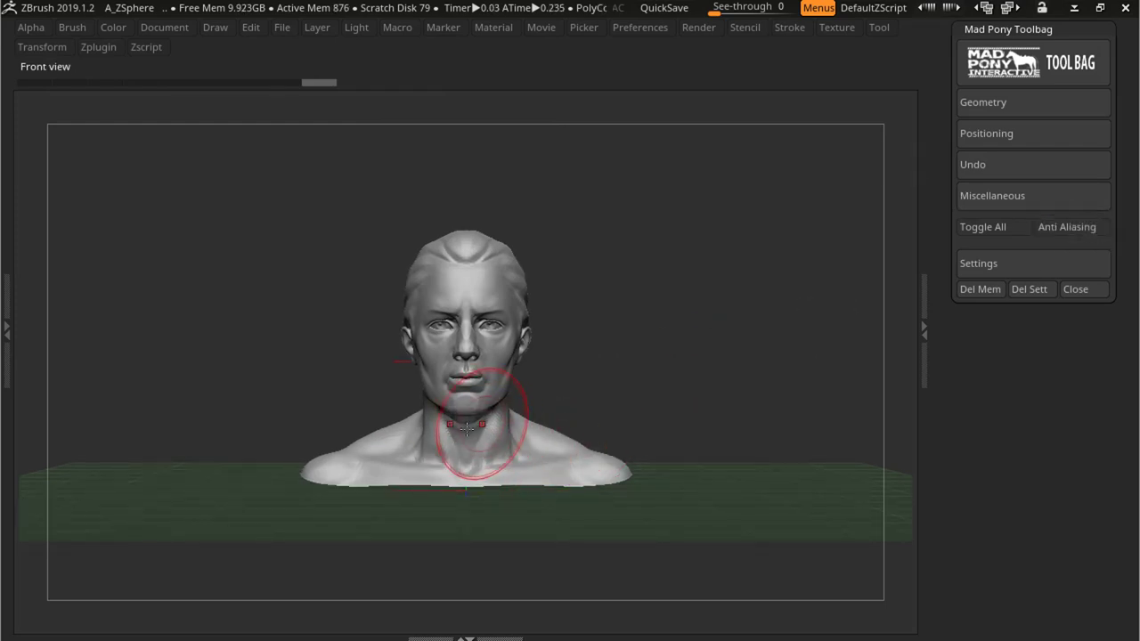
{"action": "left_click", "coordinate": [1066, 226]}
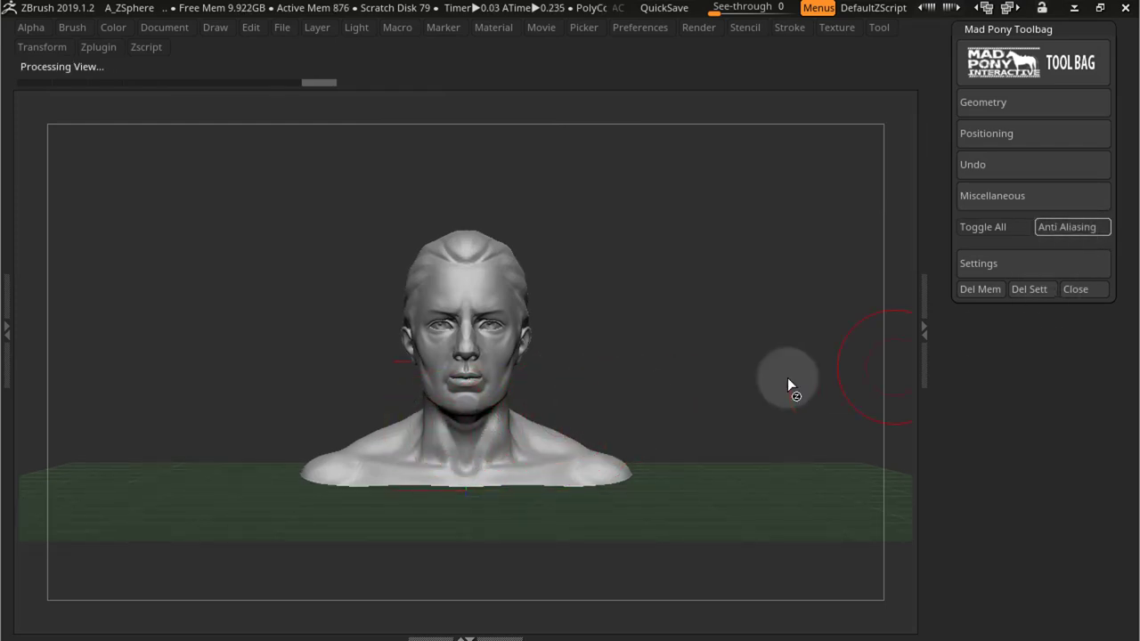
{"action": "left_click", "coordinate": [1072, 226]}
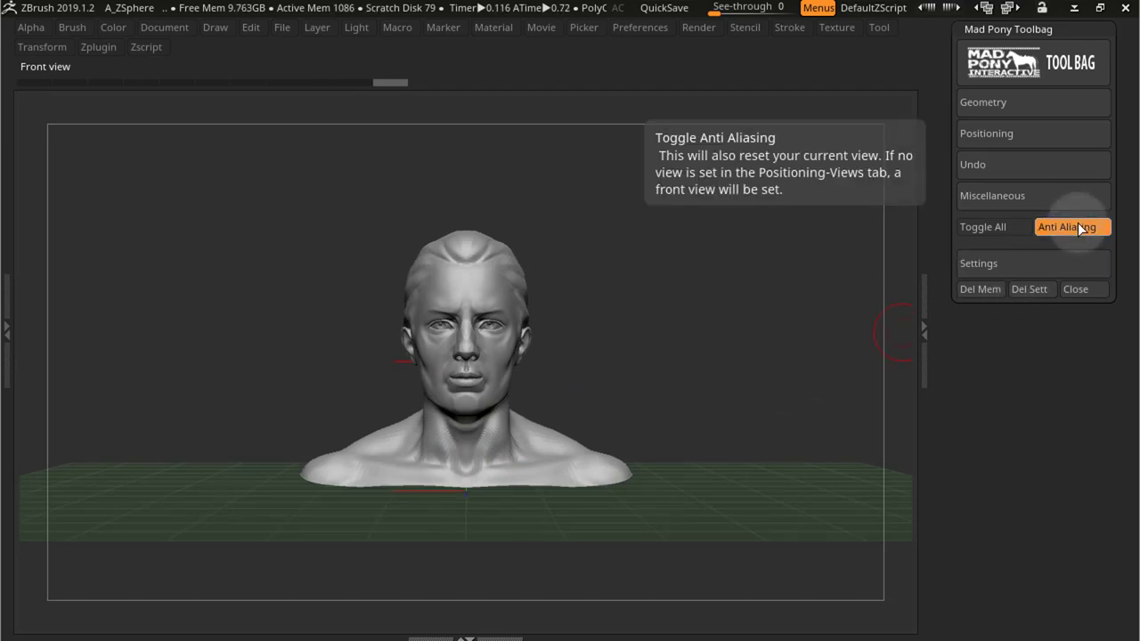
{"action": "left_click", "coordinate": [1072, 226]}
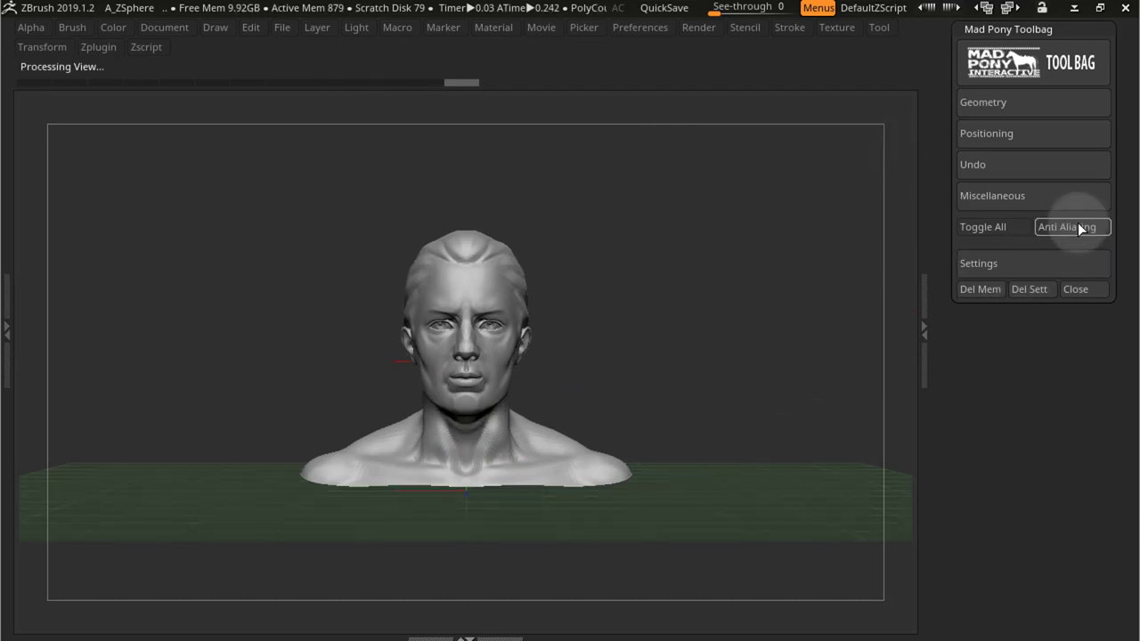
{"action": "left_click", "coordinate": [1073, 227]}
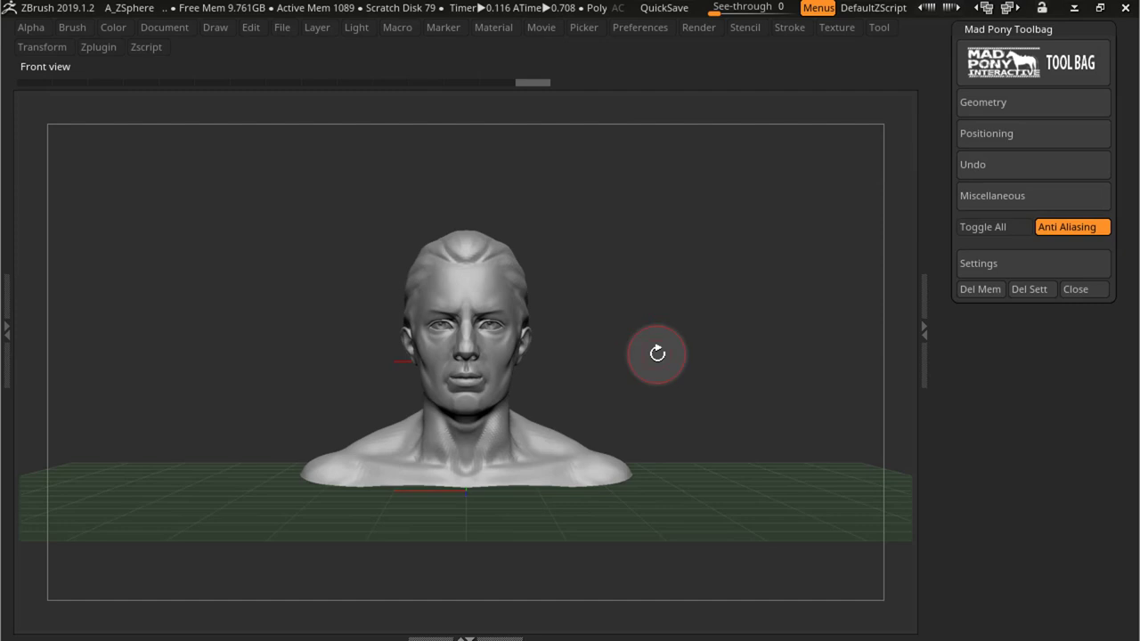
{"action": "mouse_move", "coordinate": [1073, 227]}
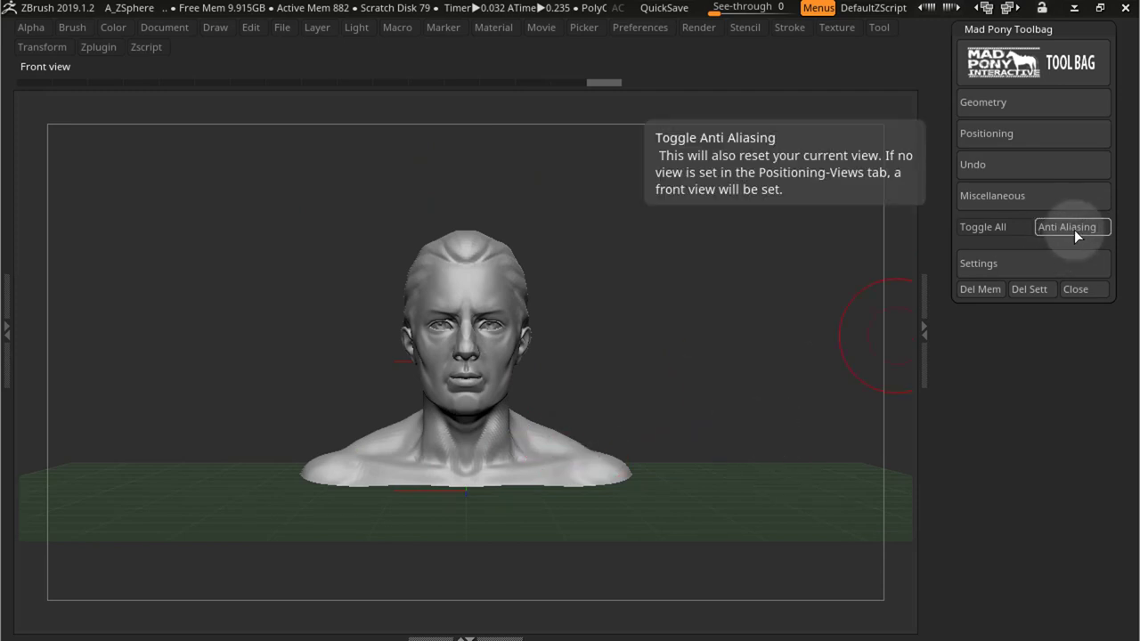
Open Toolbag Positioning > Custom Views, orbit the bust, and enable View Nudge zoom to about 209
{"action": "left_click", "coordinate": [1066, 226]}
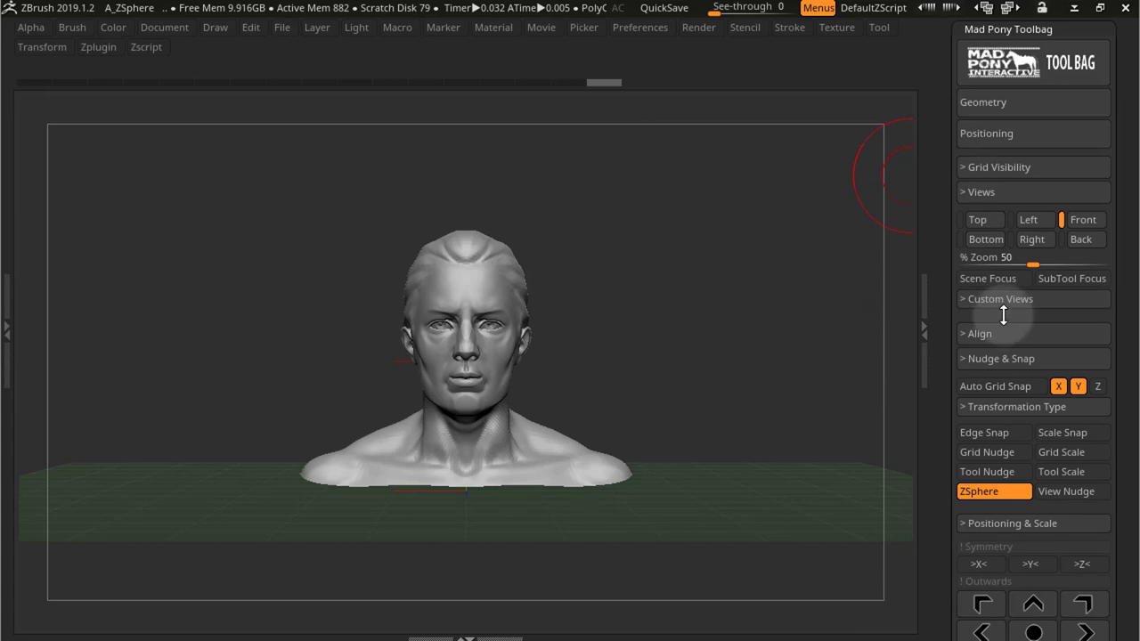
{"action": "left_click", "coordinate": [997, 298]}
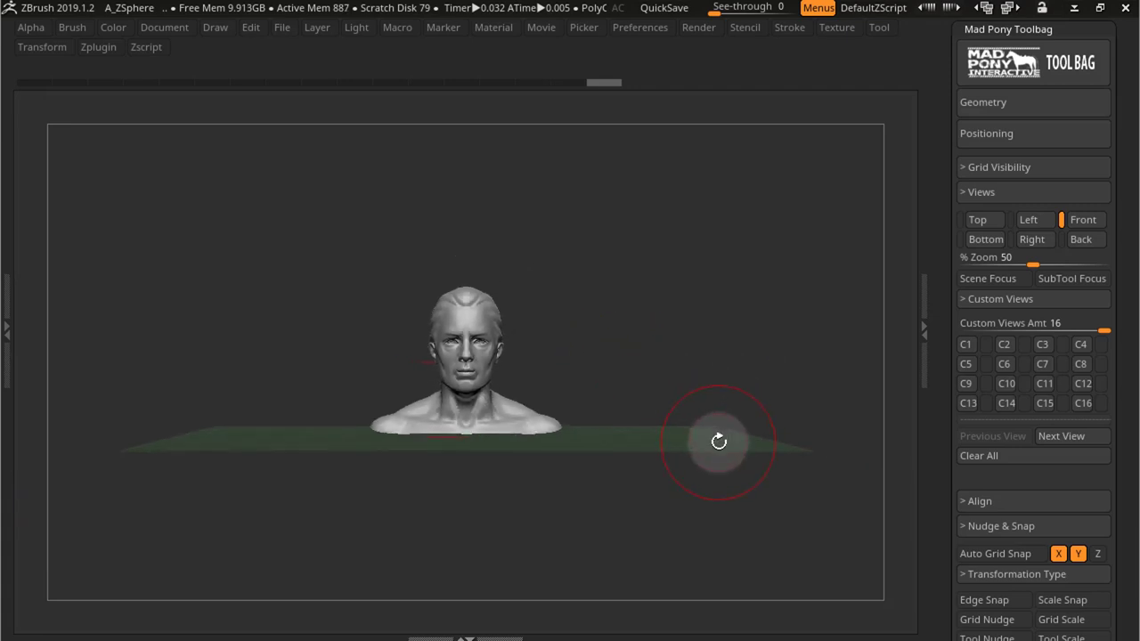
{"action": "left_click_drag", "start_coordinate": [719, 442], "coordinate": [724, 426]}
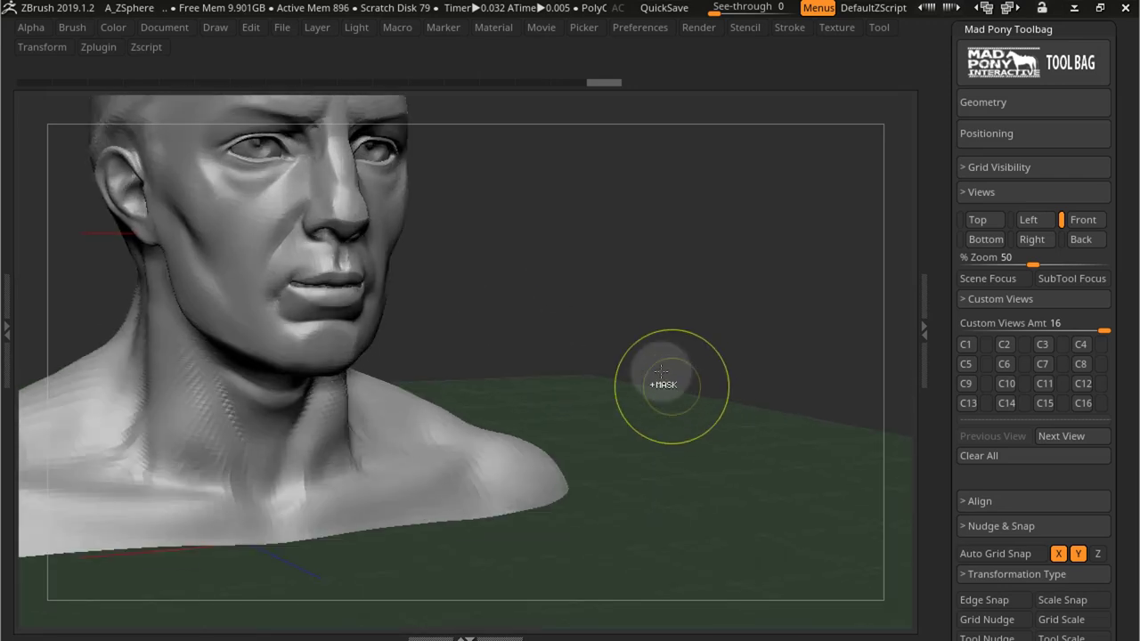
{"action": "mouse_move", "coordinate": [734, 441]}
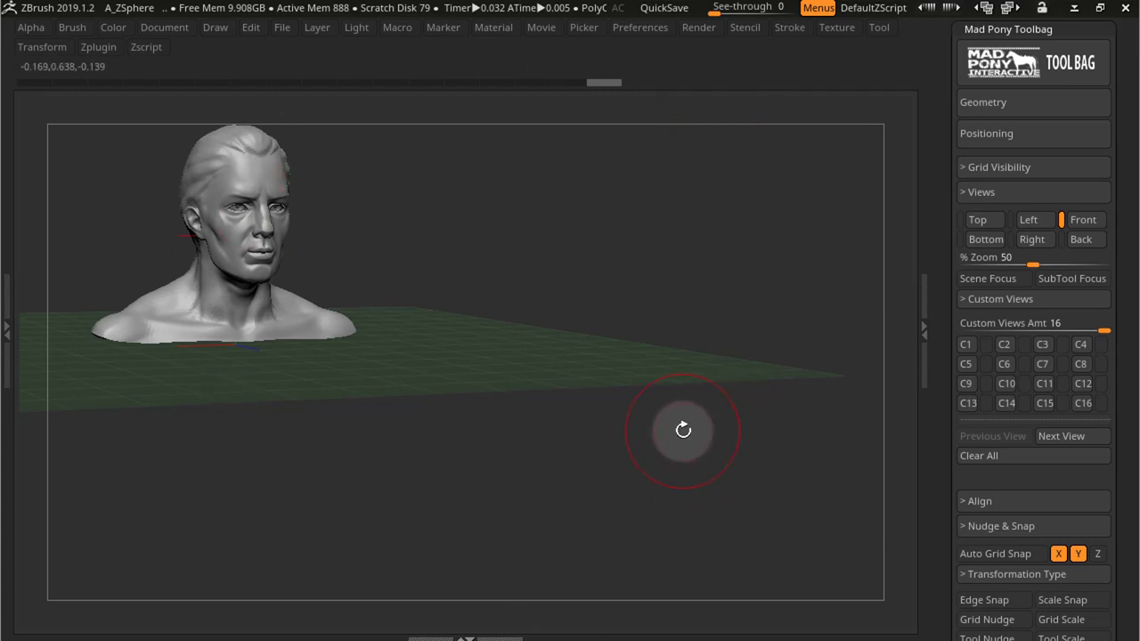
{"action": "mouse_move", "coordinate": [1007, 191]}
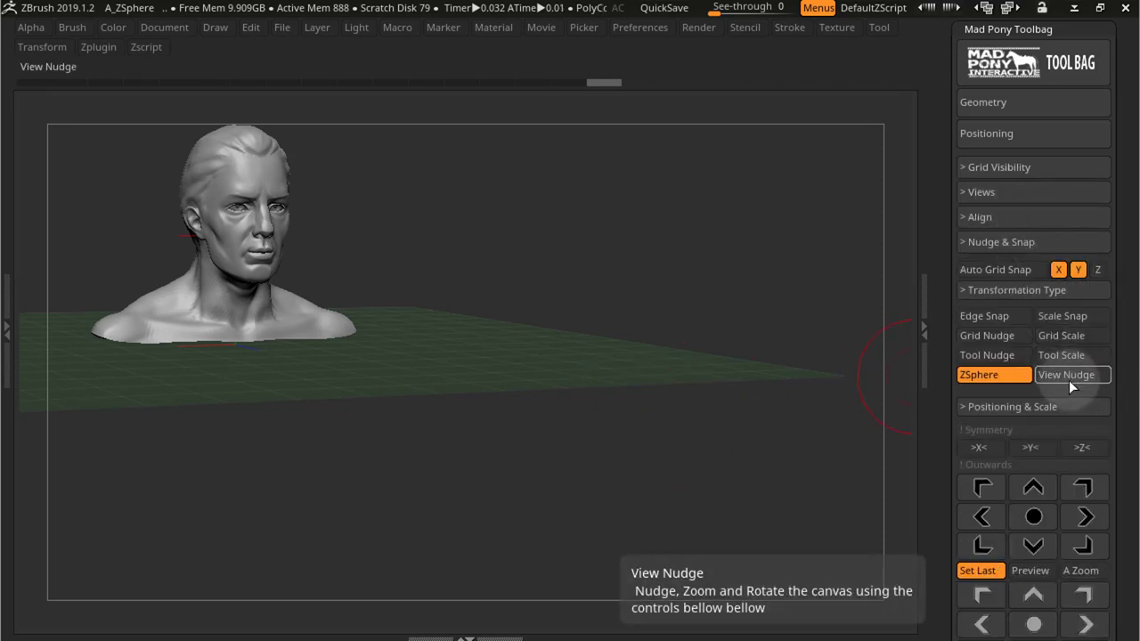
{"action": "left_click", "coordinate": [993, 459]}
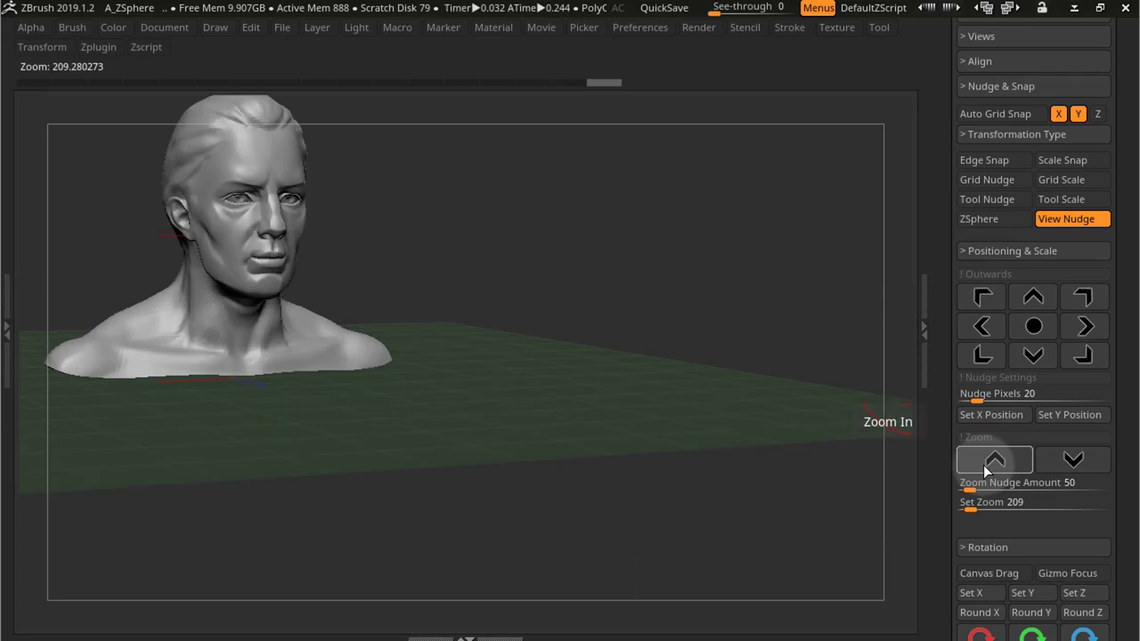